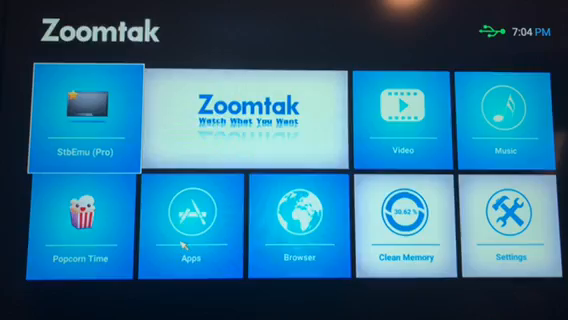
Launch StbEmu (Pro) from its tile on the Zoomtak home screen
{"action": "left_click", "coordinate": [188, 224]}
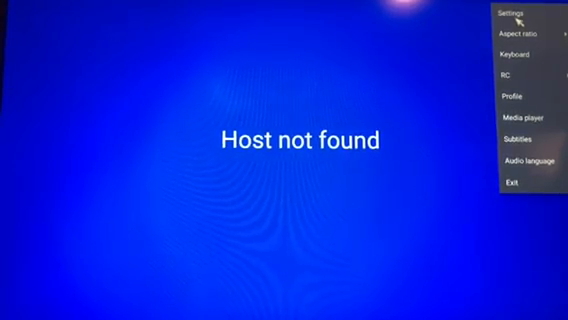
Choose Settings from the overflow menu to reach the Common settings screen
{"action": "left_click", "coordinate": [521, 14]}
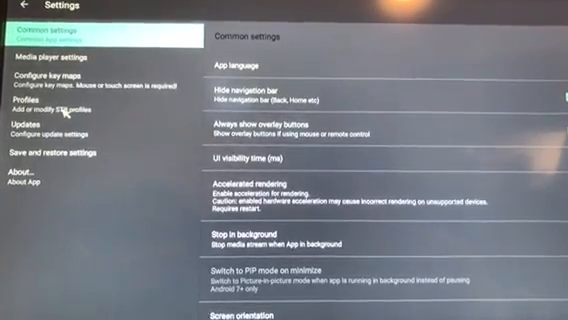
Go to Profiles and select the 'Fly Tv # 642 Crown TV' profile
{"action": "left_click", "coordinate": [35, 103]}
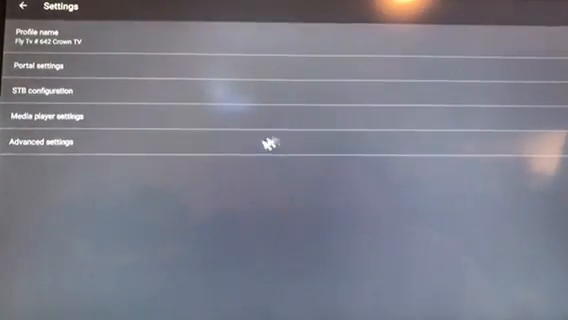
{"action": "mouse_move", "coordinate": [78, 200]}
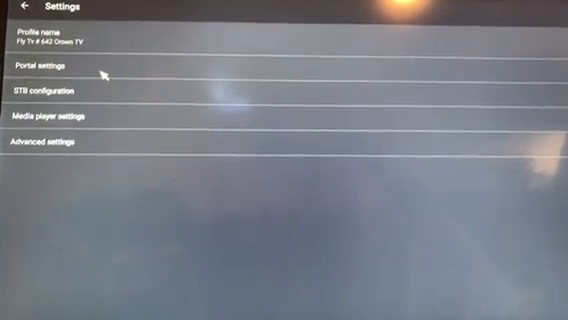
{"action": "left_click", "coordinate": [45, 69]}
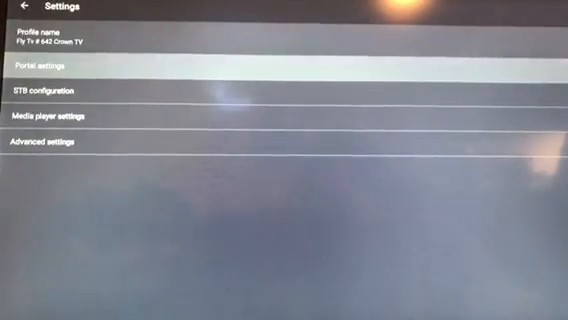
Open Portal settings, showing Portal URL, language and proxy options
{"action": "left_click", "coordinate": [50, 67]}
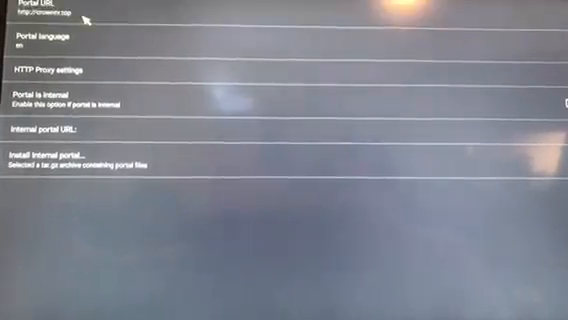
{"action": "left_click", "coordinate": [45, 10]}
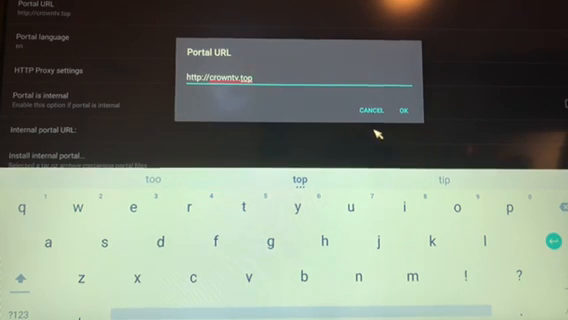
{"action": "key", "text": "BackSpace"}
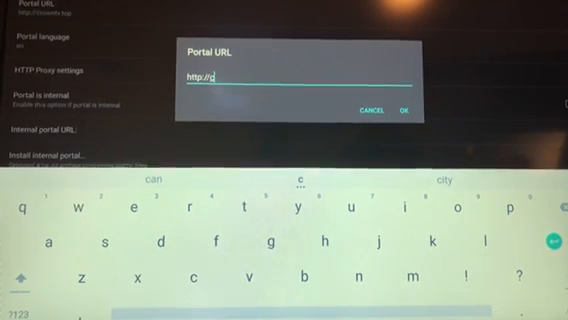
{"action": "type", "text": "rowntv"}
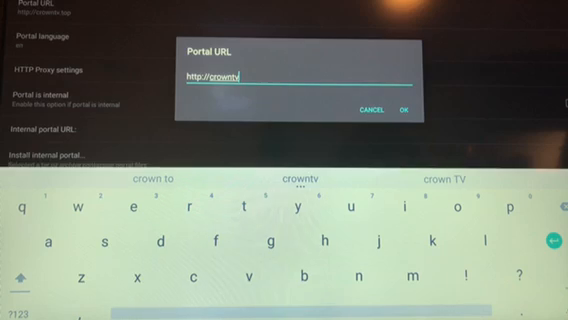
{"action": "type", "text": ".top"}
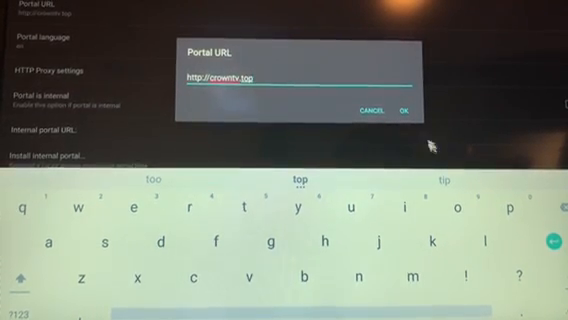
{"action": "left_click", "coordinate": [404, 109]}
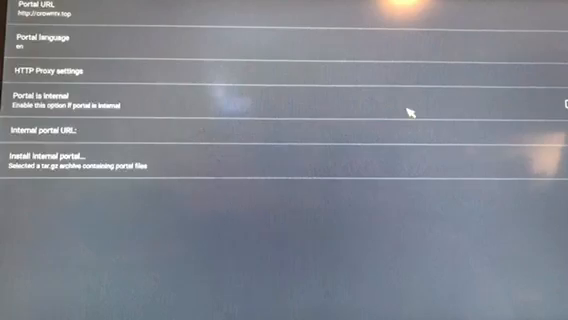